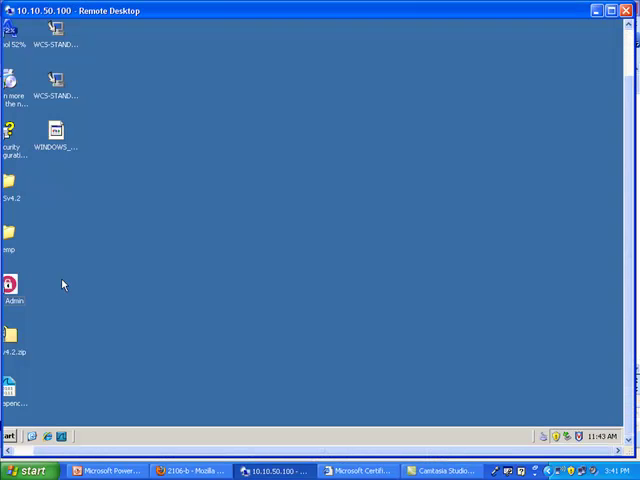
Show the ACS Global Authentication Setup page with the allowed PEAP and EAP-TLS methods
click(12, 290)
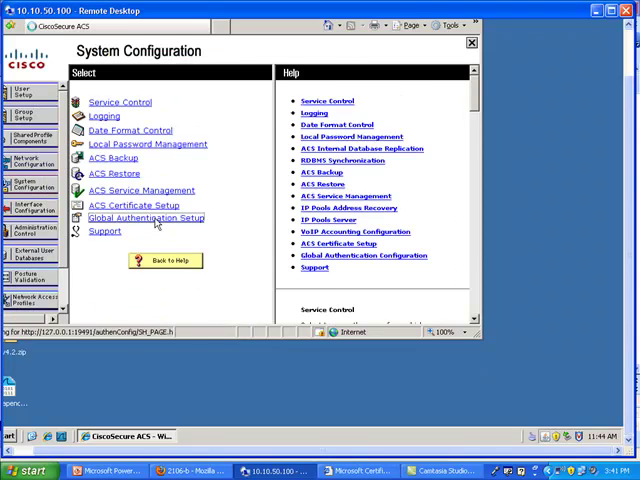
click(146, 216)
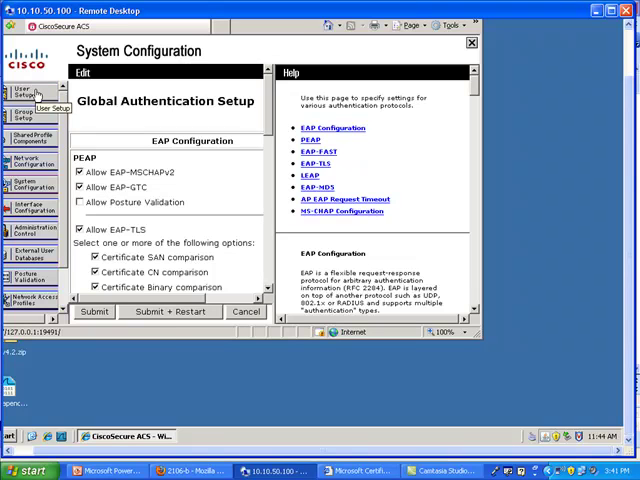
Add the ACS user 'user' with its password entered and confirmed, and submit it
click(36, 90)
text(peap)
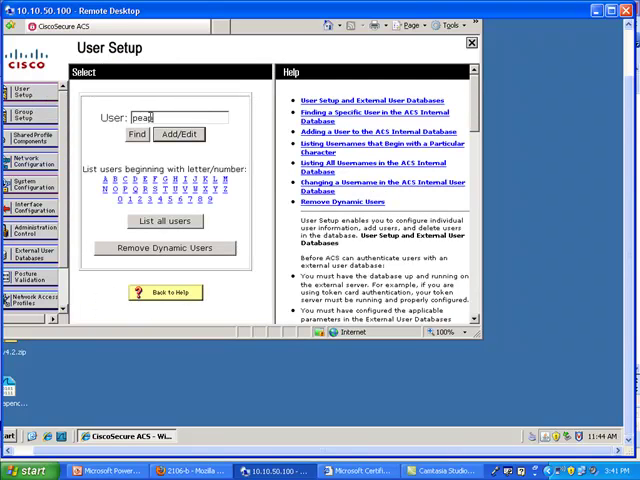
text(user)
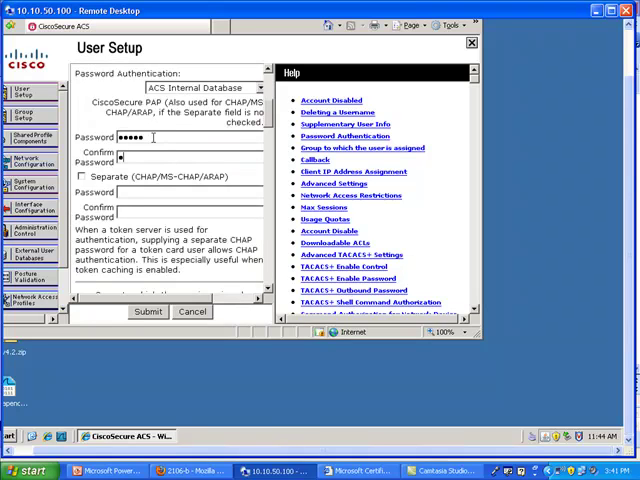
text(••••)
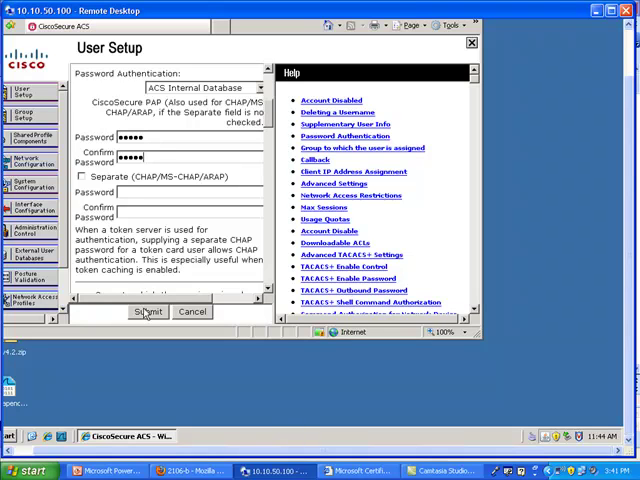
click(148, 312)
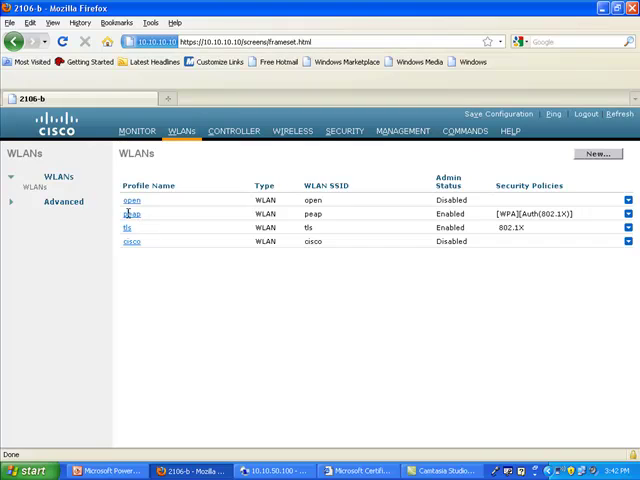
Set the peap WLAN's Layer 2 Security to 802.1X, apply it and accept the warning
click(132, 212)
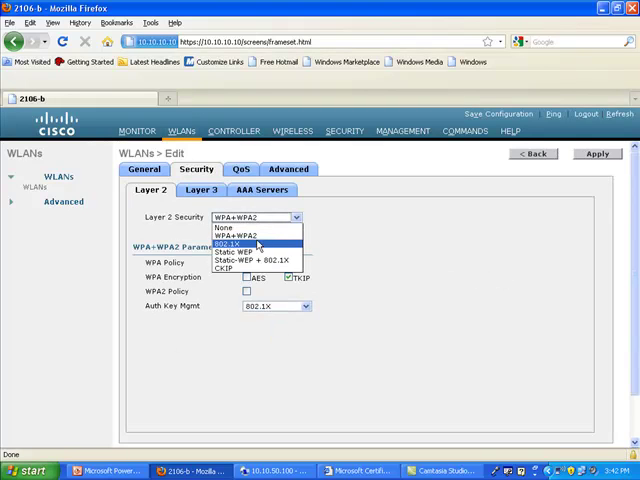
click(244, 244)
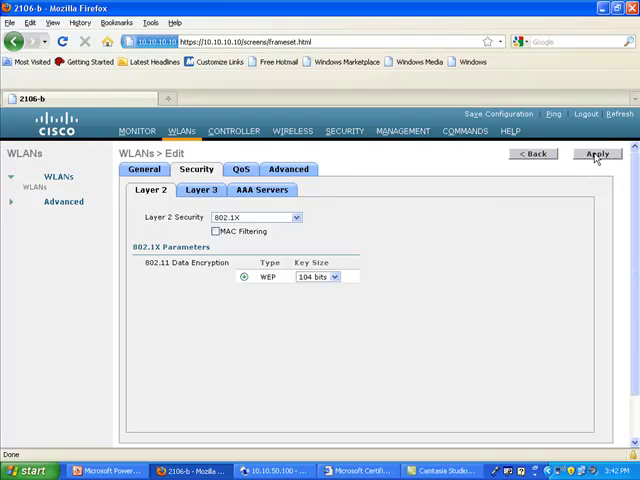
click(596, 154)
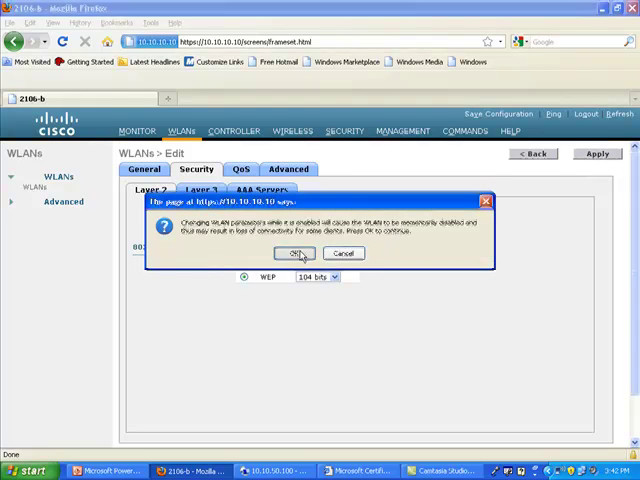
click(296, 252)
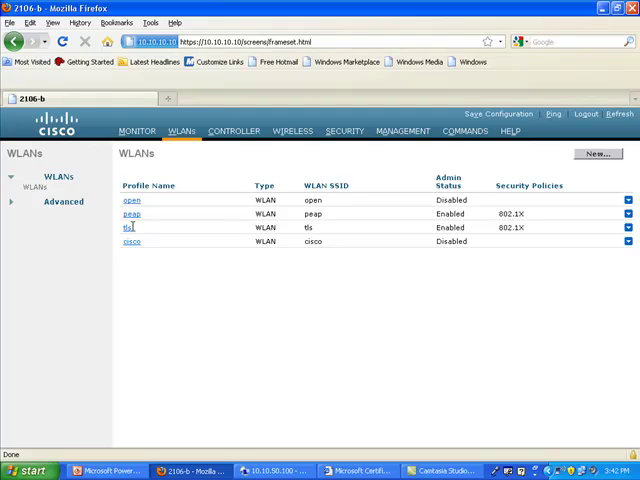
mouse_move(204, 226)
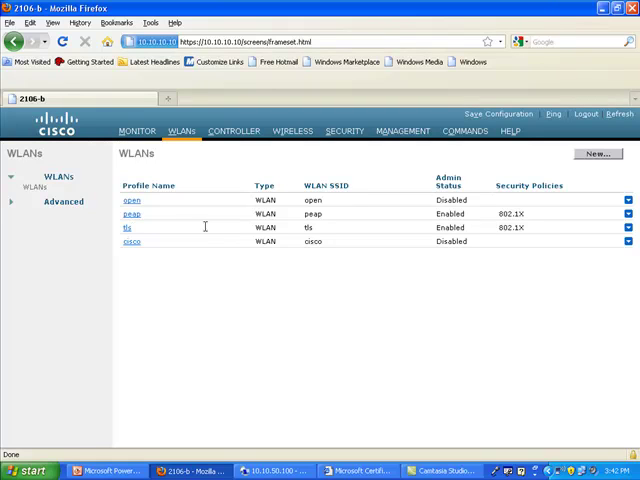
double_click(312, 228)
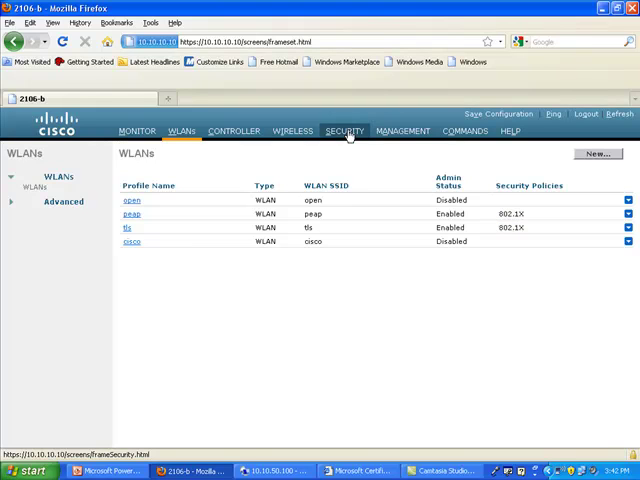
Add a new preferred wireless network in Windows XP with SSID 'peap'
click(344, 130)
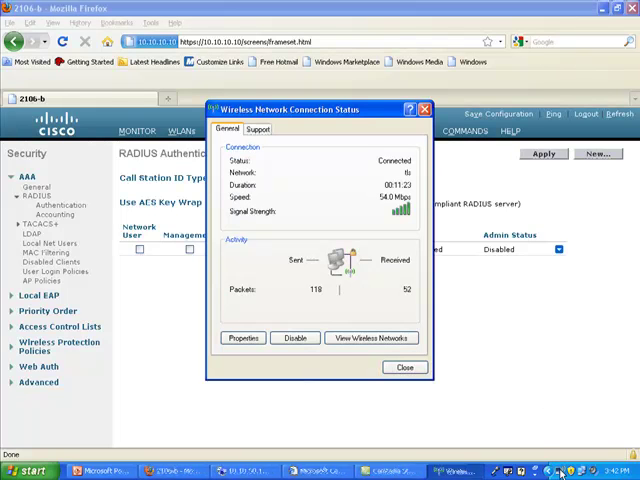
click(372, 336)
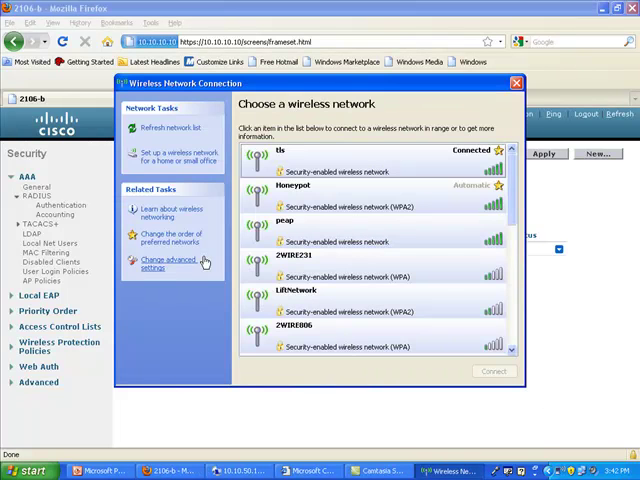
click(186, 264)
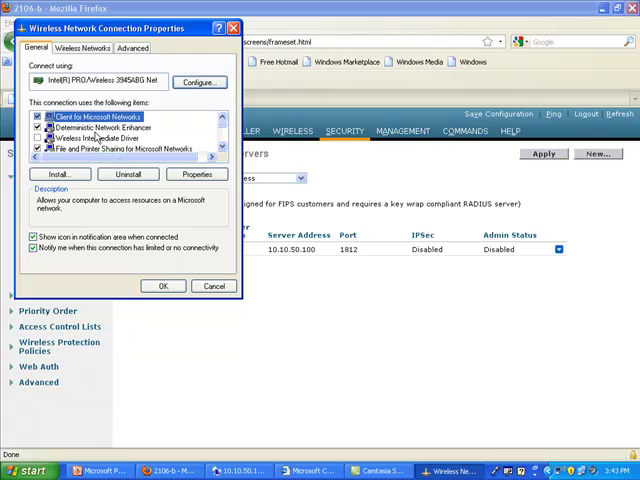
click(88, 48)
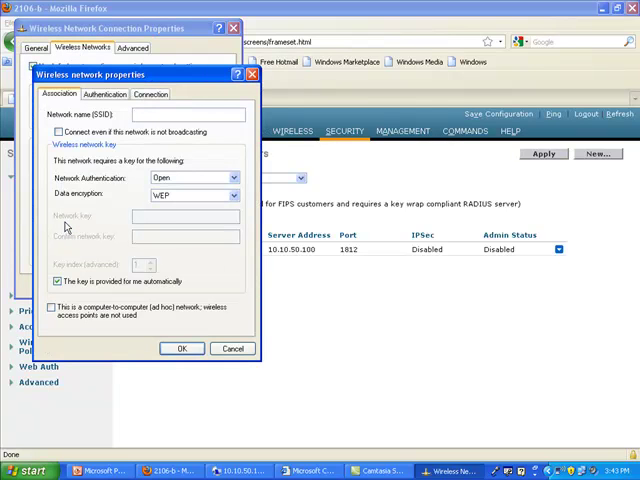
text(peap)
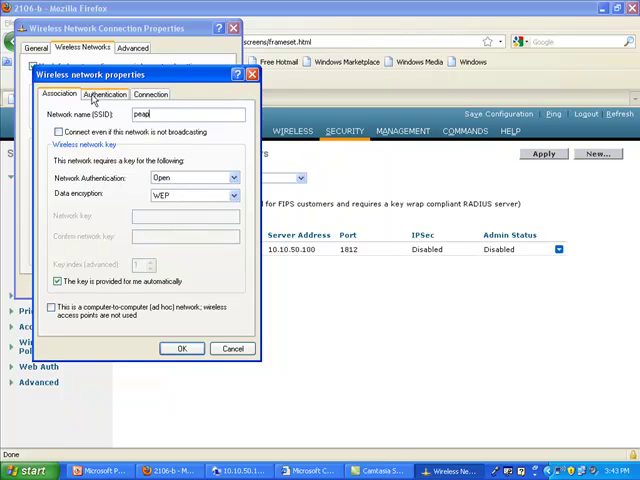
Keep IEEE 802.1X with Protected EAP (PEAP), turn off Authenticate as computer, and show the PEAP properties
click(104, 94)
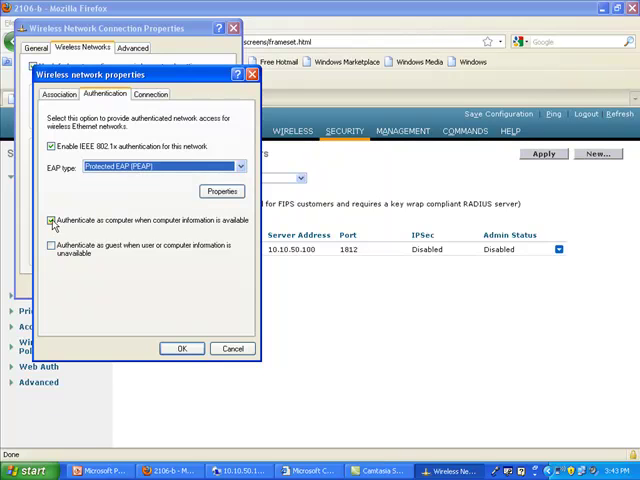
click(52, 220)
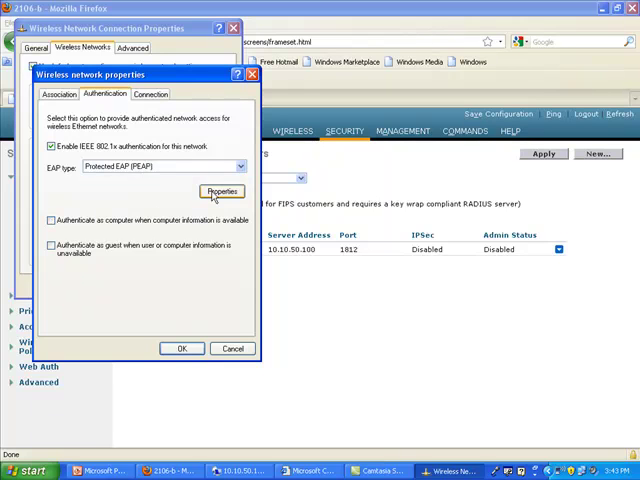
click(220, 192)
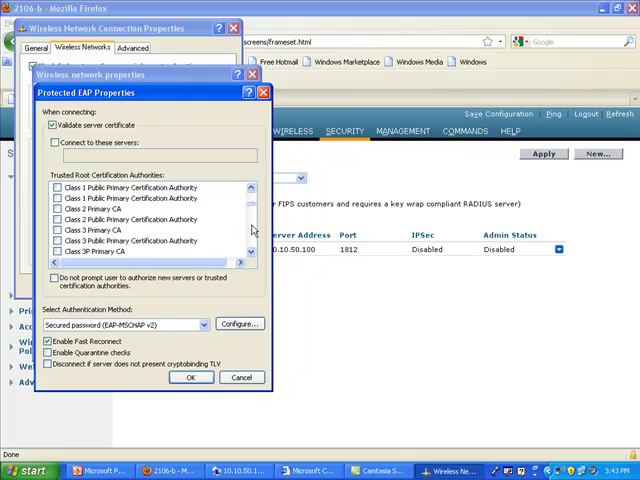
scroll(down, 3)
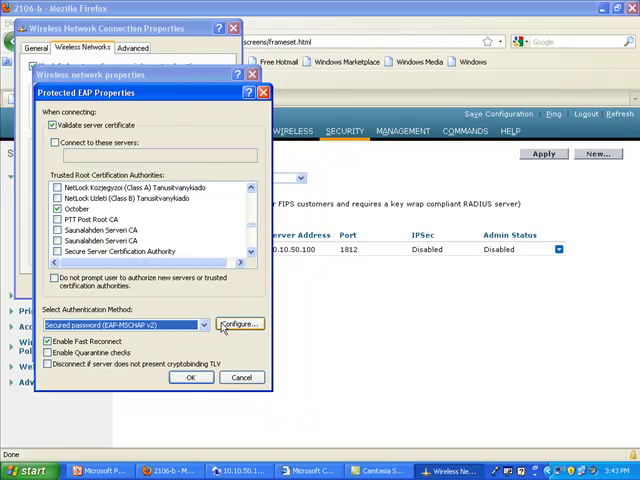
Turn off automatic use of the Windows logon name and password for EAP-MSCHAP v2 and confirm
click(240, 324)
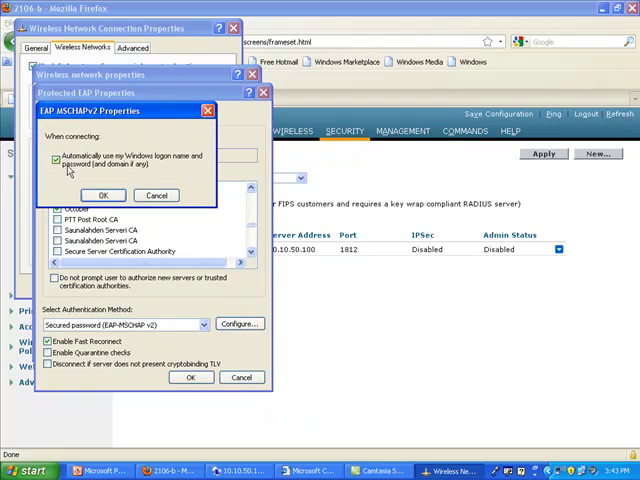
click(56, 160)
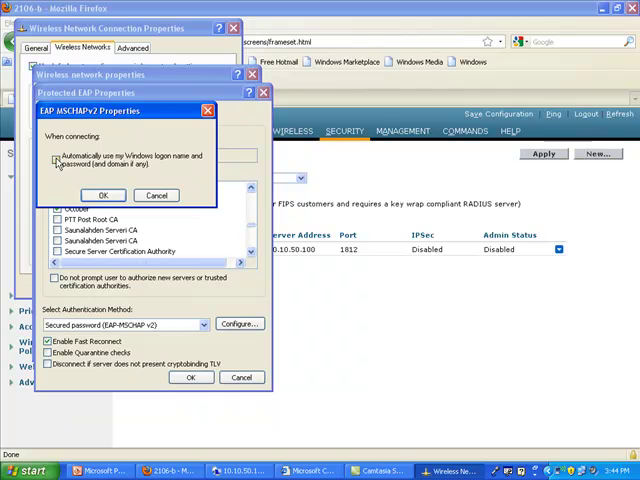
click(104, 194)
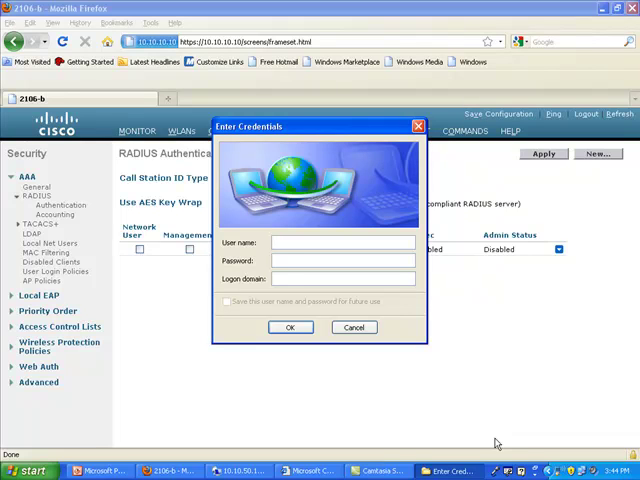
Submit the PEAP user's credentials, confirm peap is connected in preferred networks, and close the windows
text(peapuser)
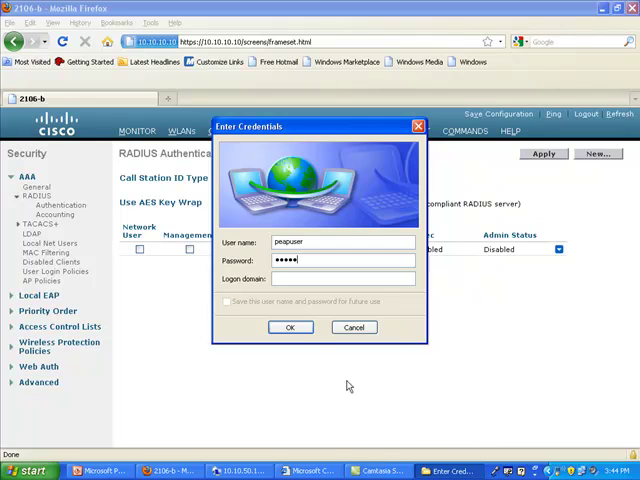
click(290, 328)
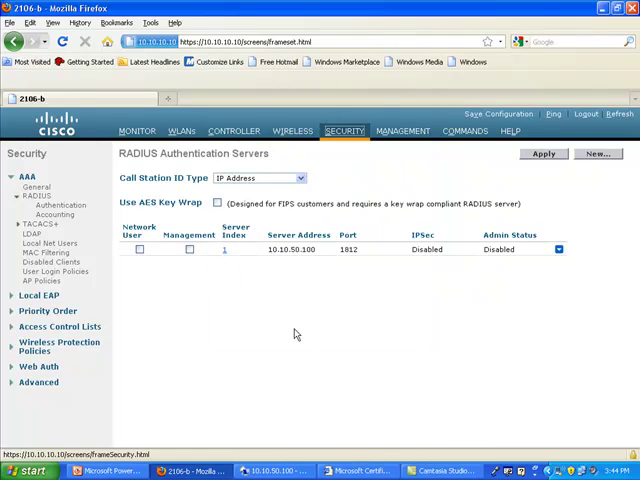
mouse_move(544, 428)
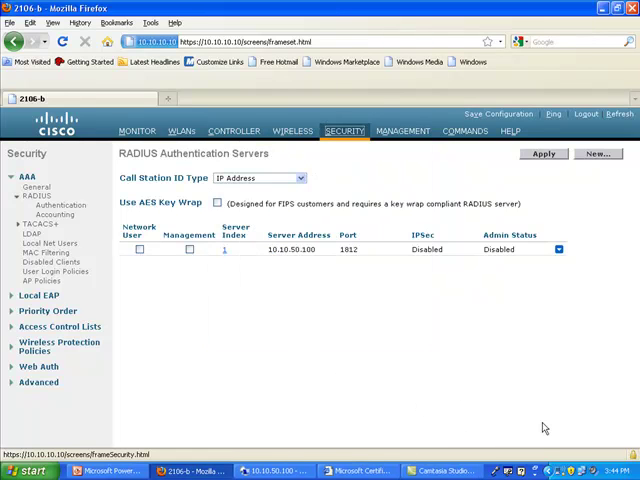
mouse_move(596, 362)
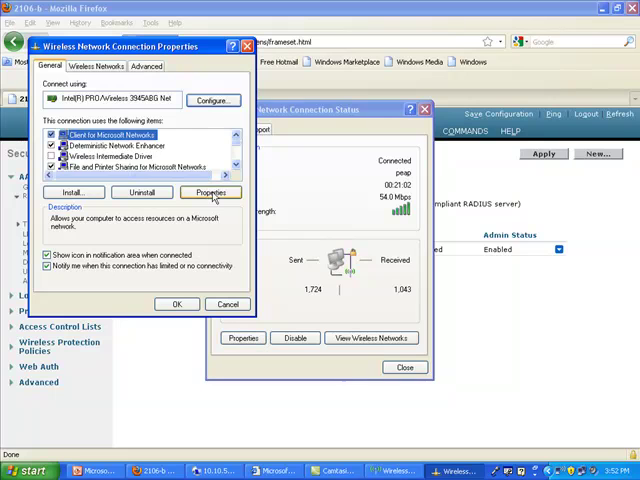
click(96, 66)
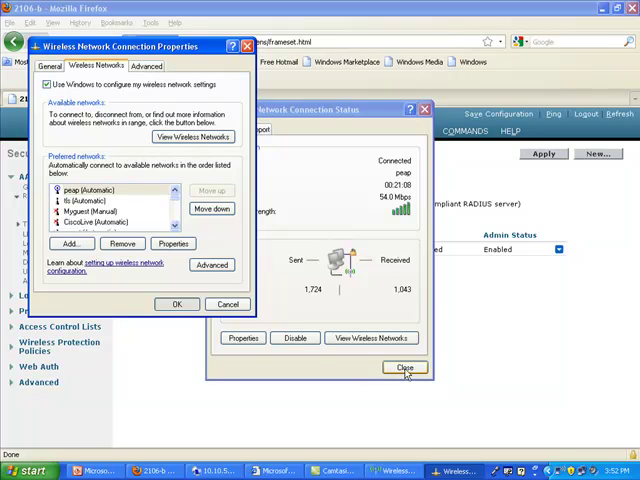
click(404, 368)
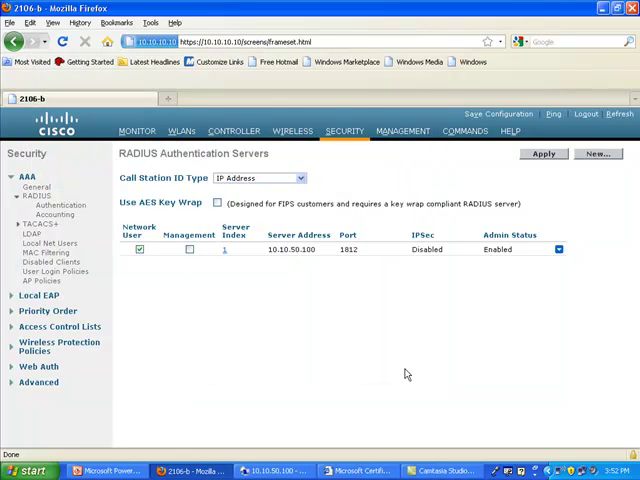